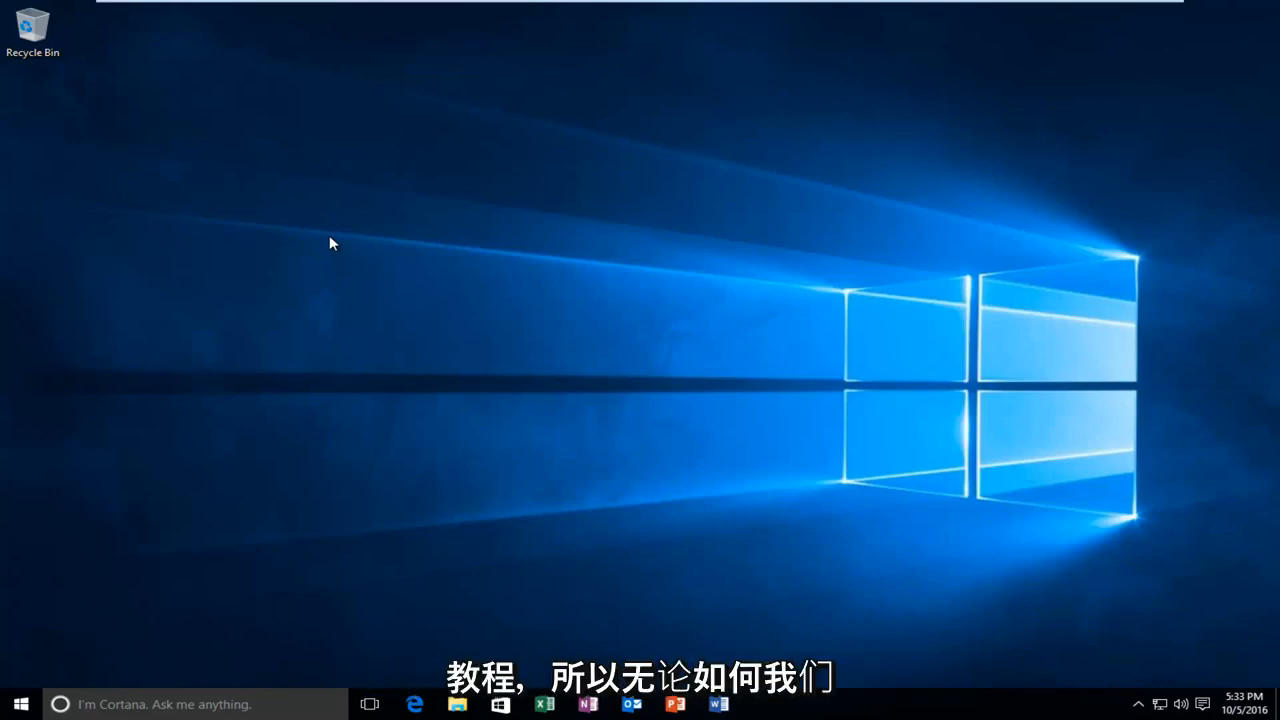
{"action": "mouse_move", "coordinate": [97, 49]}
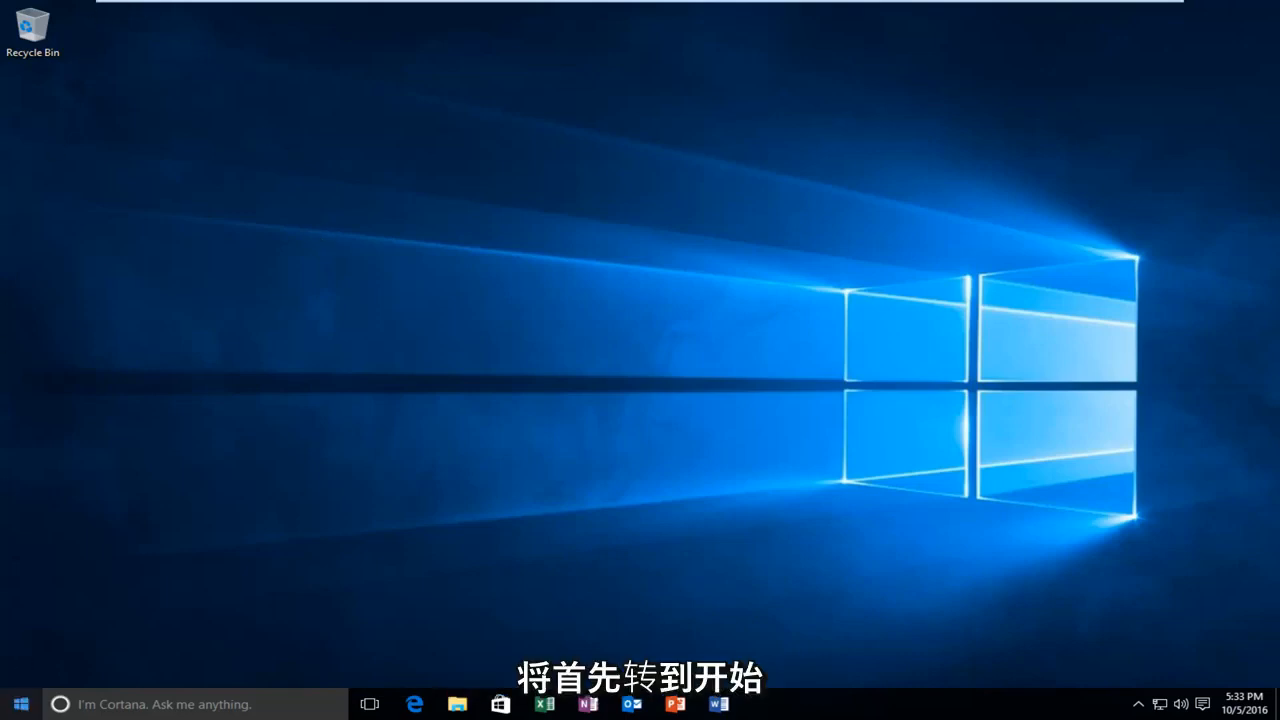
Step: From the Start menu's Power options, Shift-restart into the Recovery Environment's Advanced options
{"action": "left_click", "coordinate": [18, 699]}
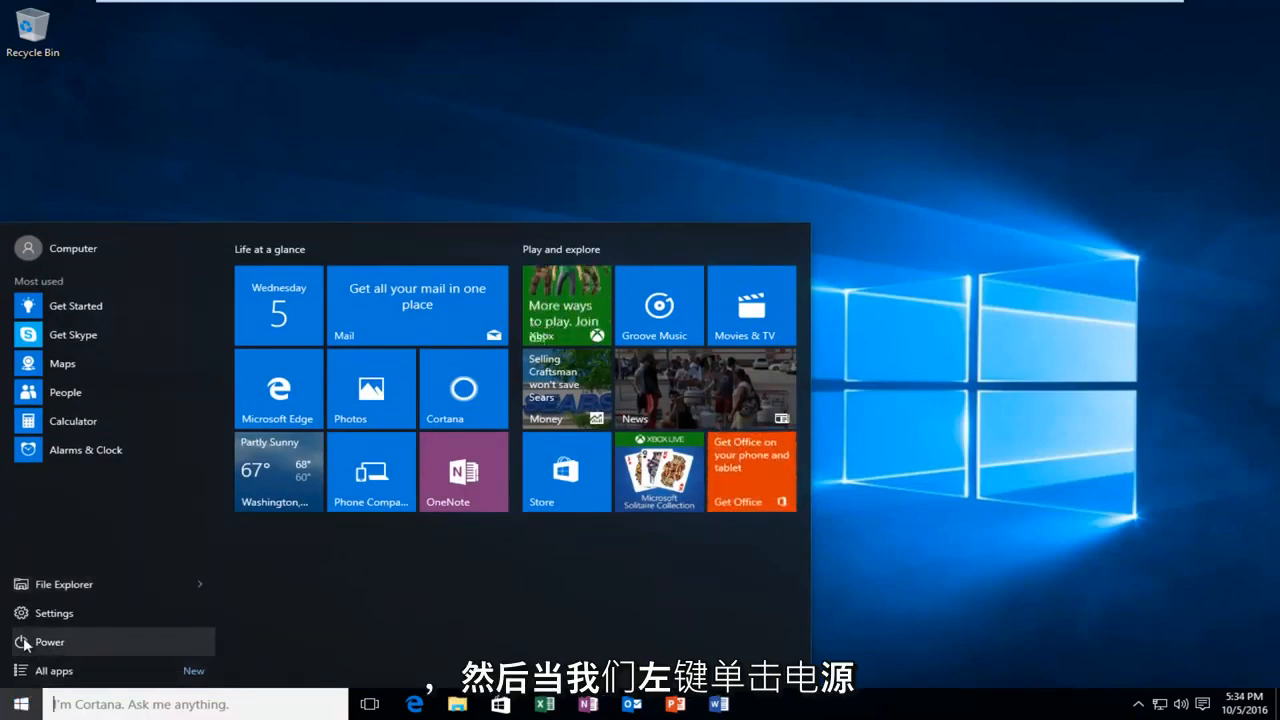
{"action": "left_click", "coordinate": [50, 642]}
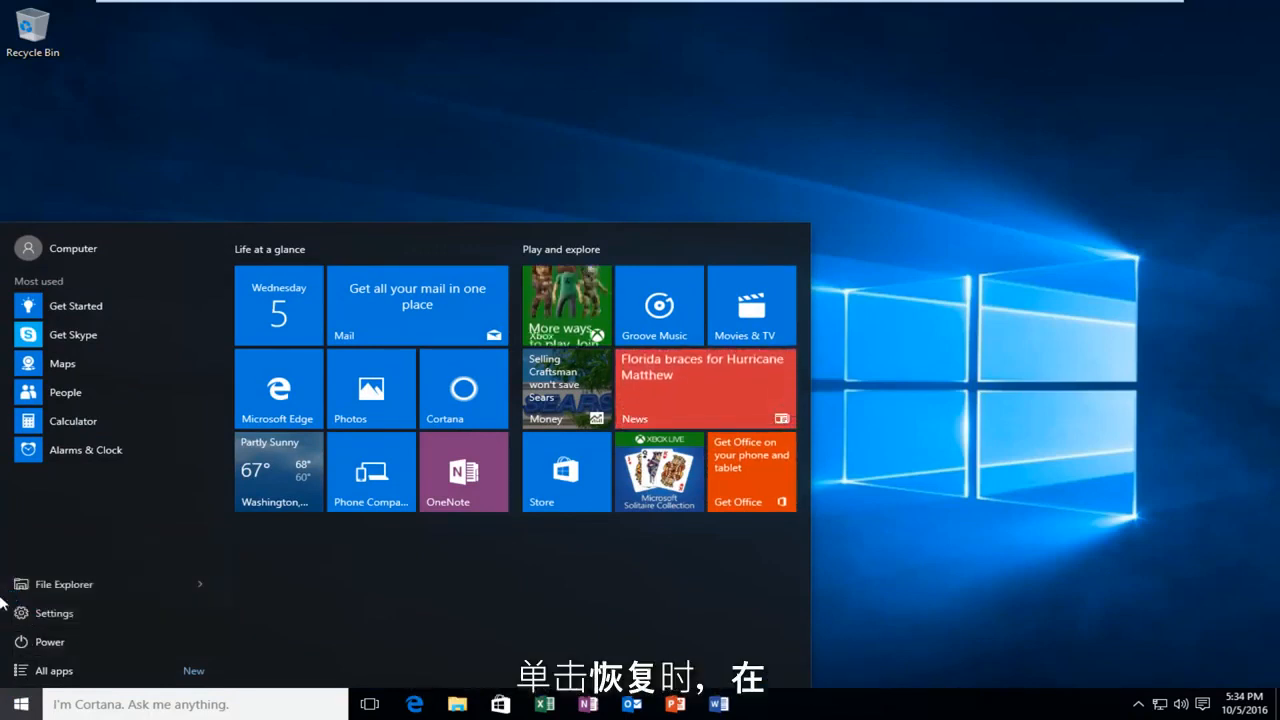
{"action": "left_click", "coordinate": [48, 641]}
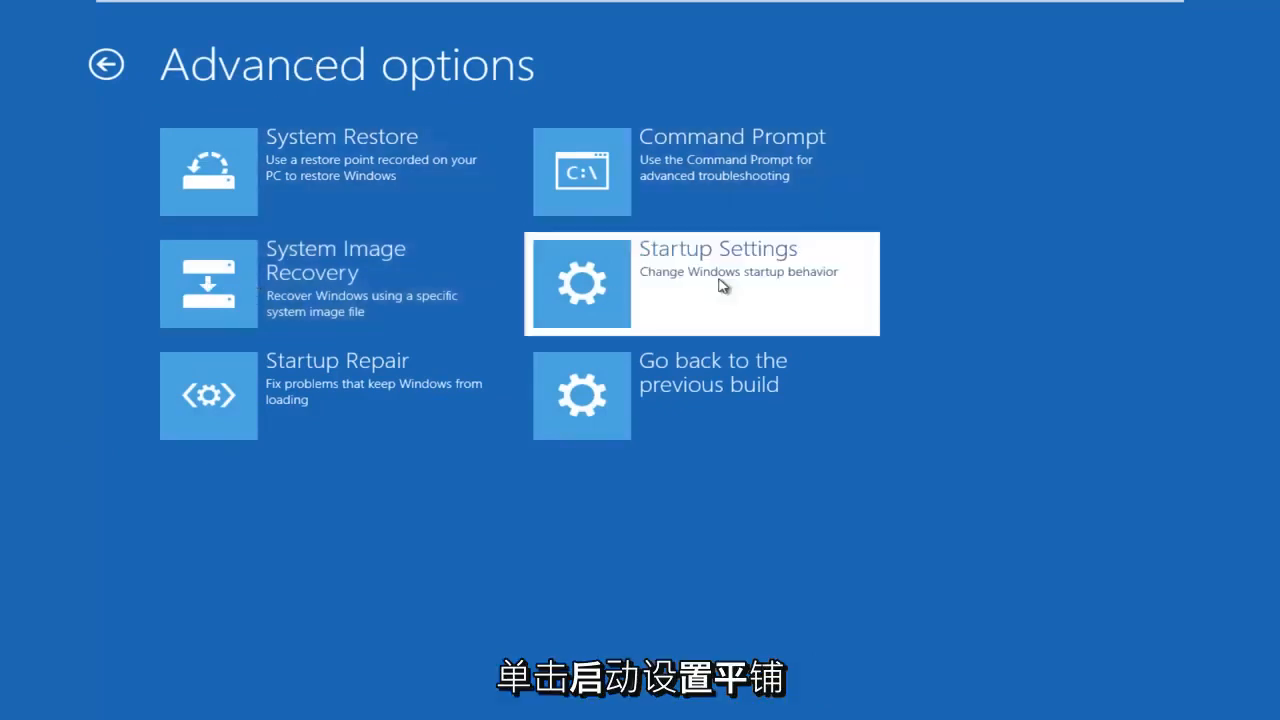
Step: Restart from Startup Settings to reach the numbered startup options menu
{"action": "left_click", "coordinate": [720, 283]}
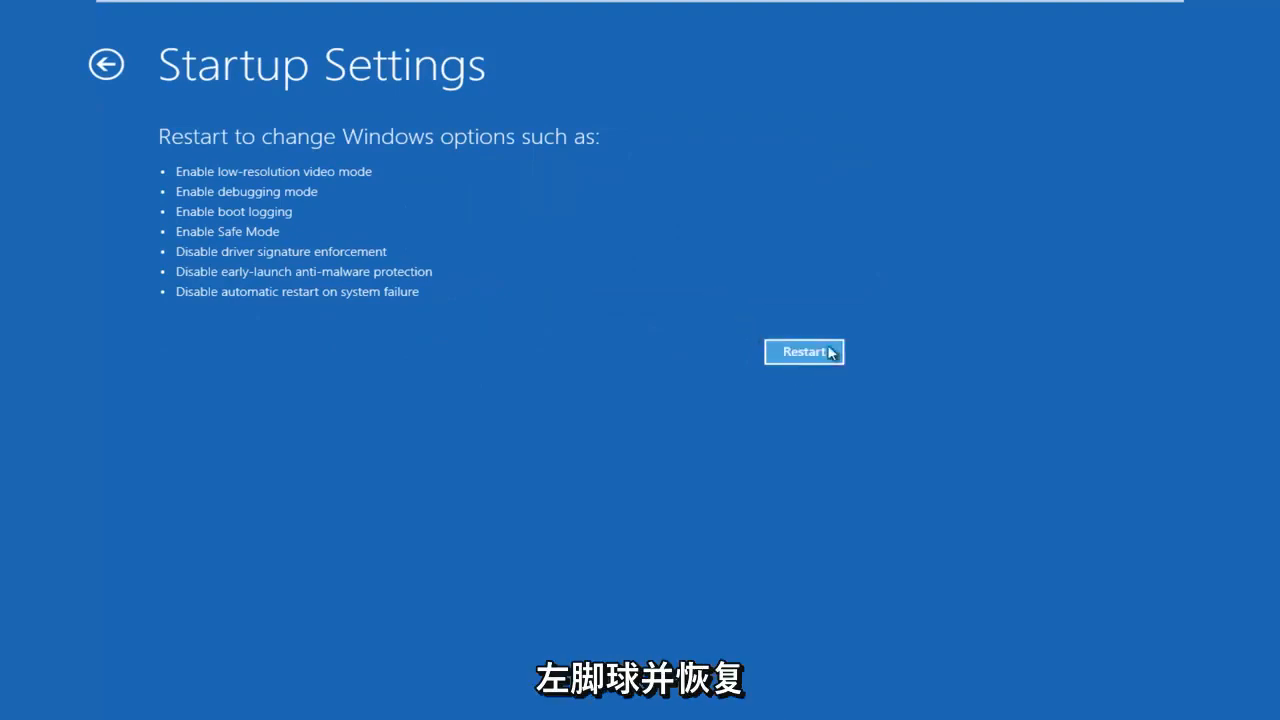
{"action": "left_click", "coordinate": [803, 351]}
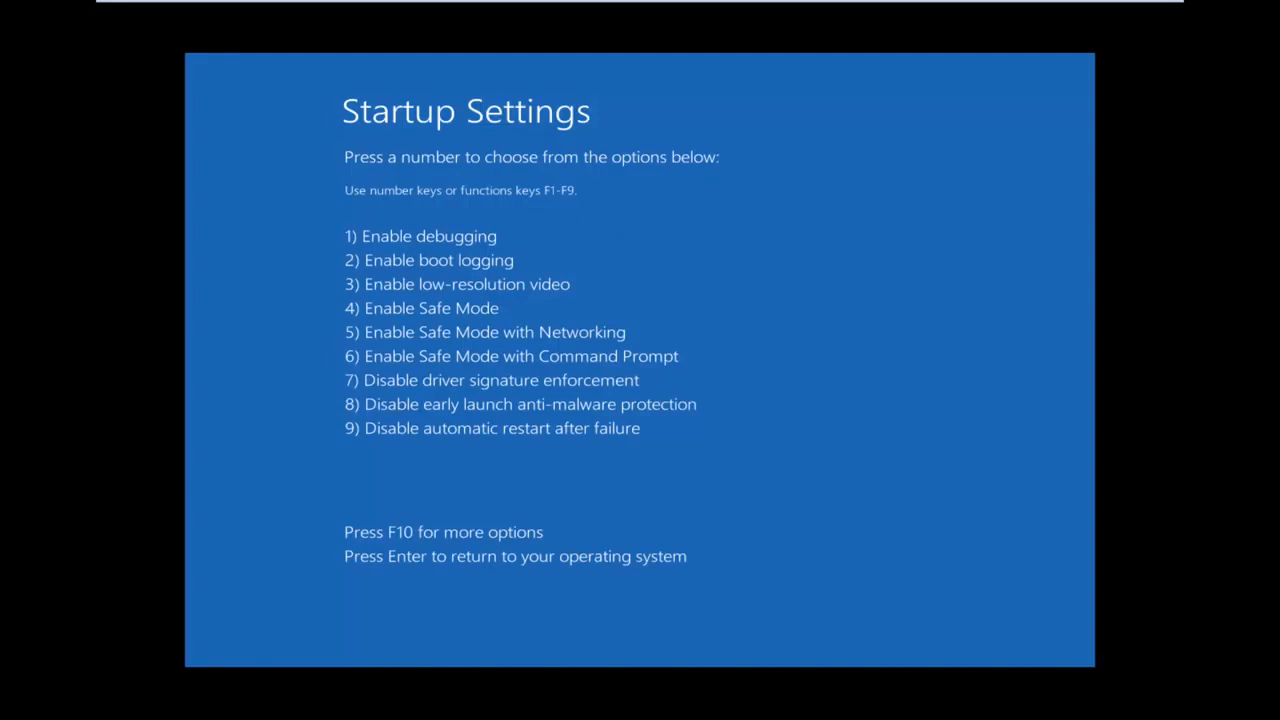
Step: Choose option 7, Disable driver signature enforcement, to boot Windows
{"action": "key", "text": "F7"}
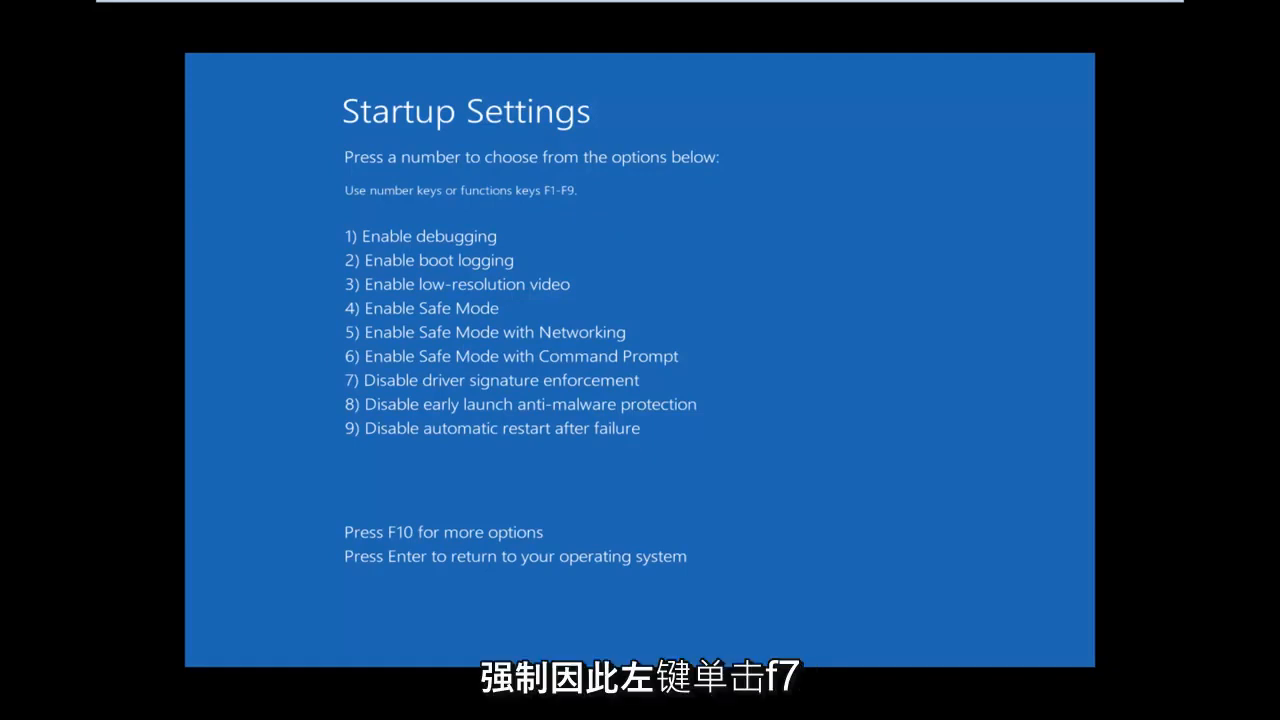
{"action": "key", "text": "F7"}
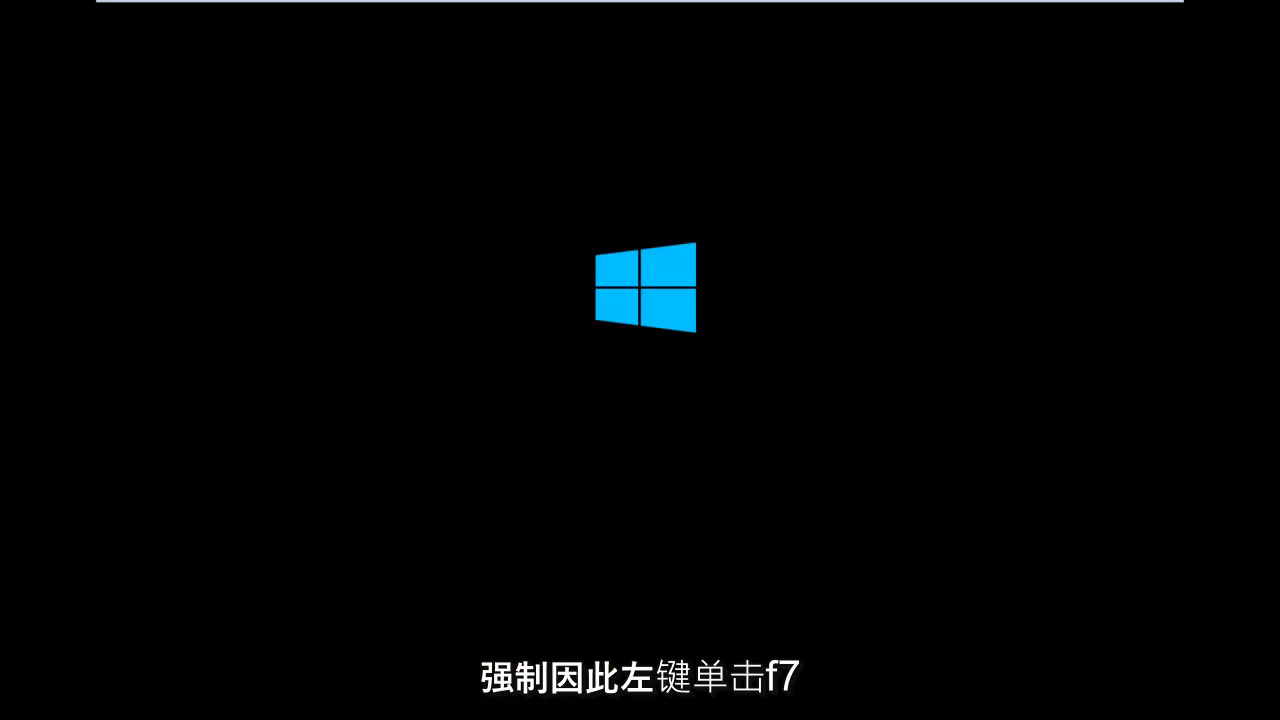